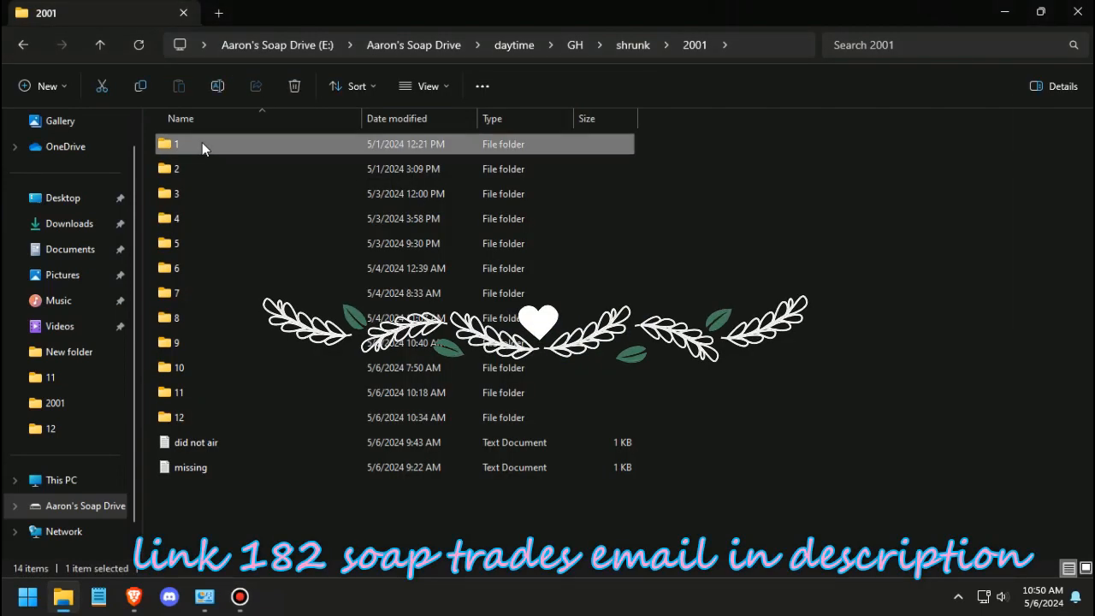
# Play the 01-22-01 episode clip from the January folder, then stop it.
pyautogui.doubleClick(174, 144)
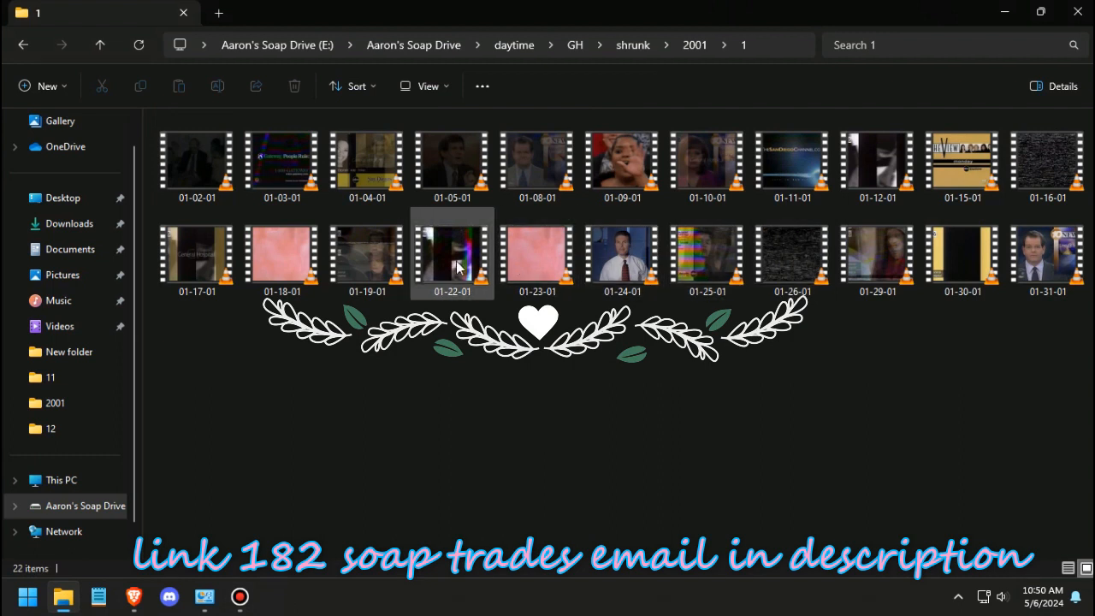
pyautogui.doubleClick(451, 253)
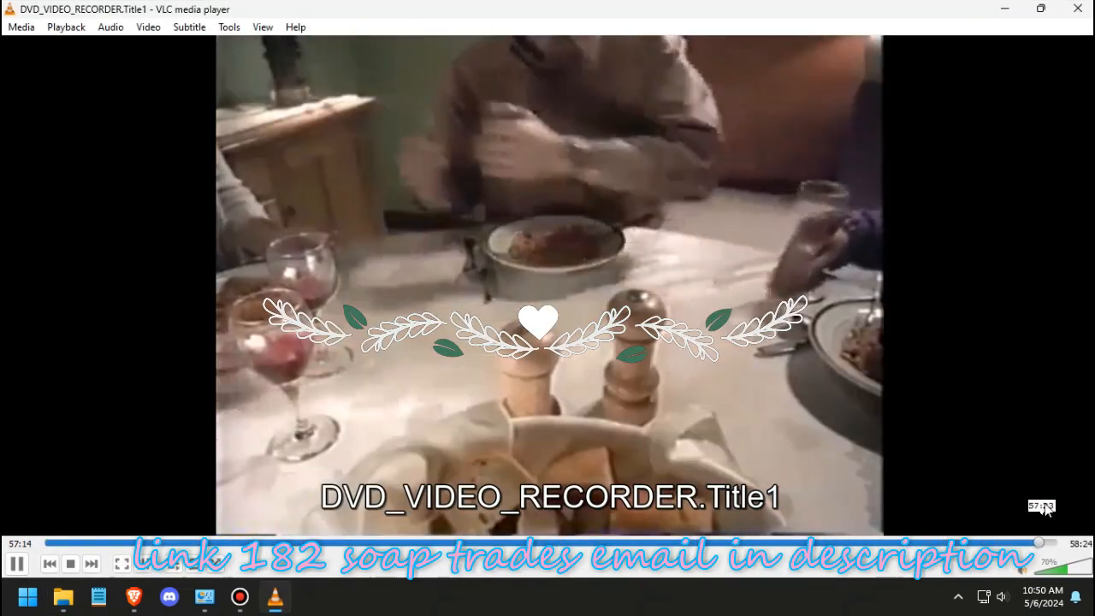
pyautogui.click(63, 595)
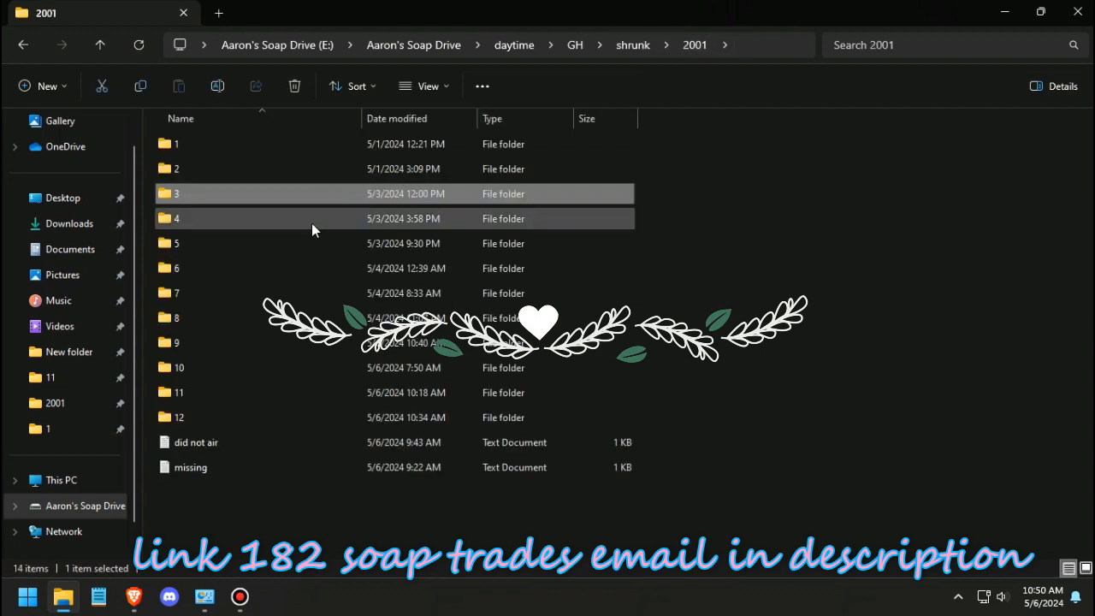
# Browse the April, May, September and November episode folders, returning to the 2001 folder.
pyautogui.doubleClick(176, 219)
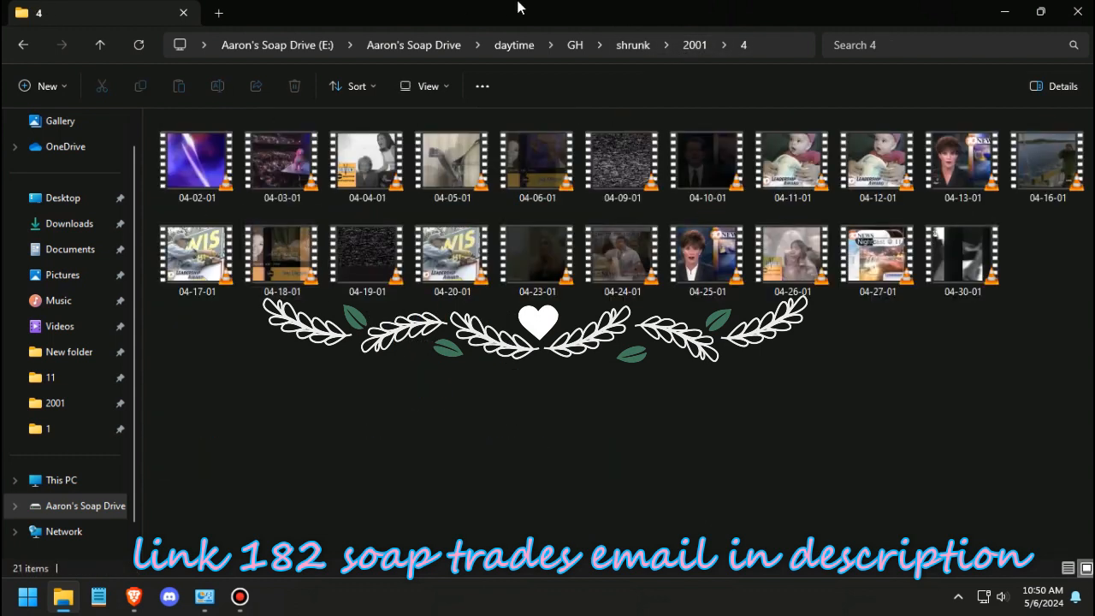
pyautogui.click(694, 45)
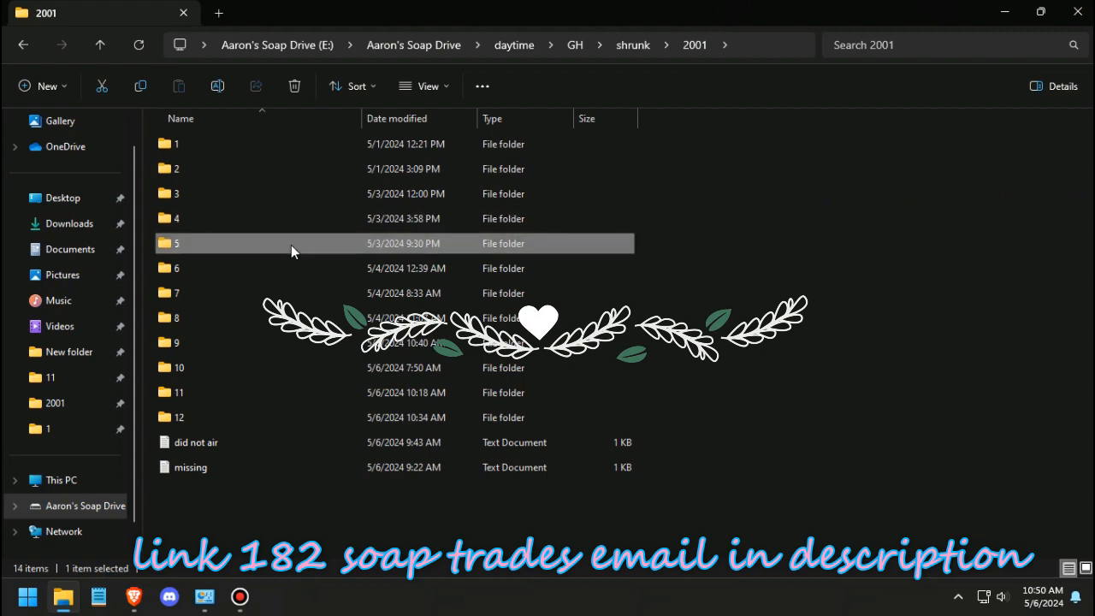
pyautogui.doubleClick(176, 243)
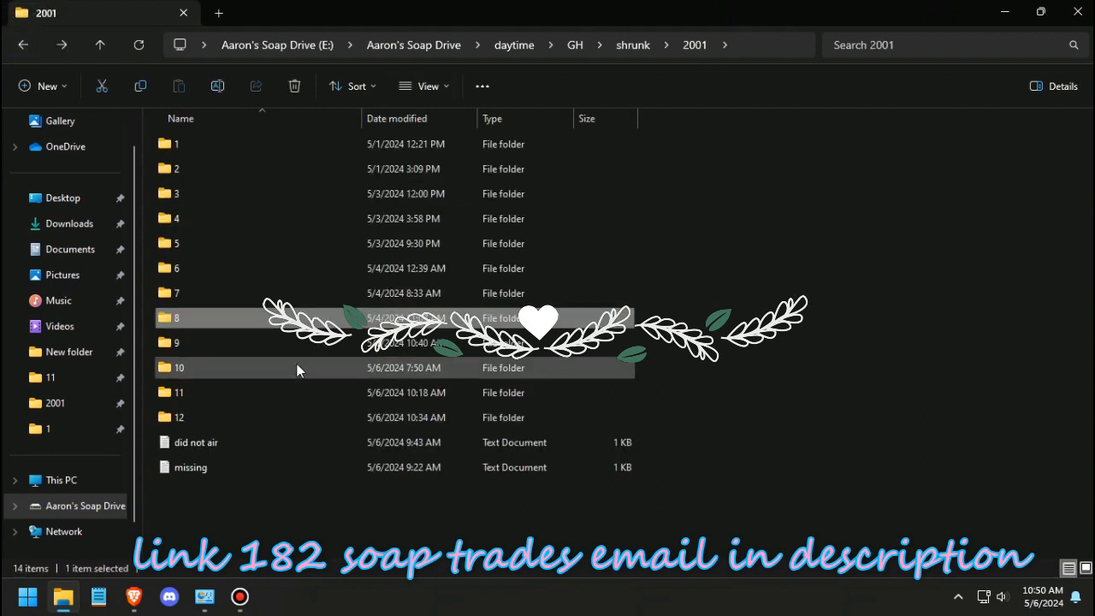
pyautogui.doubleClick(176, 342)
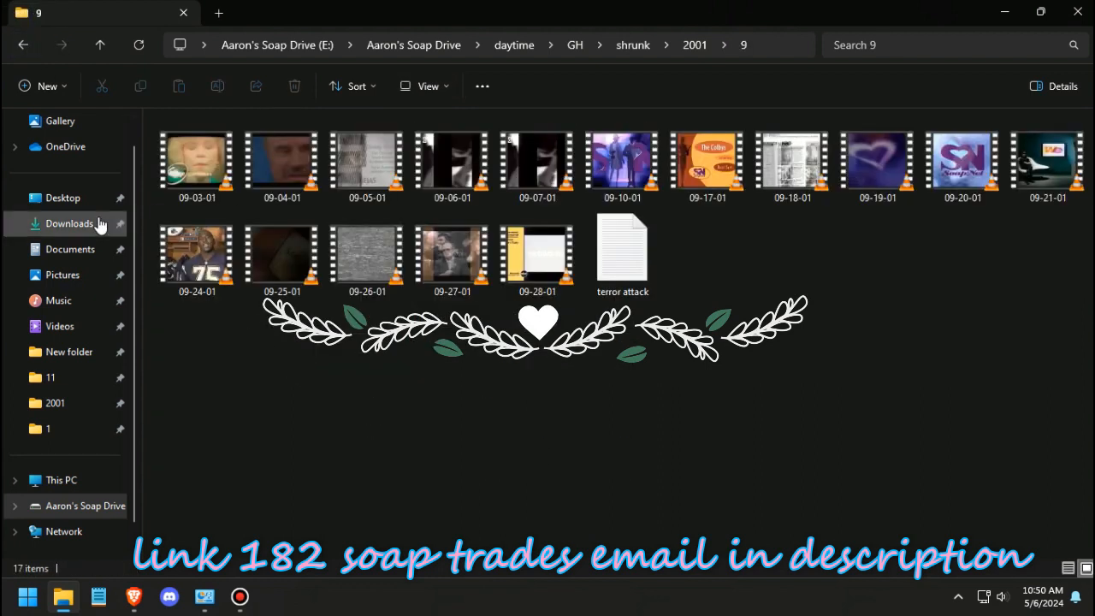
pyautogui.click(694, 44)
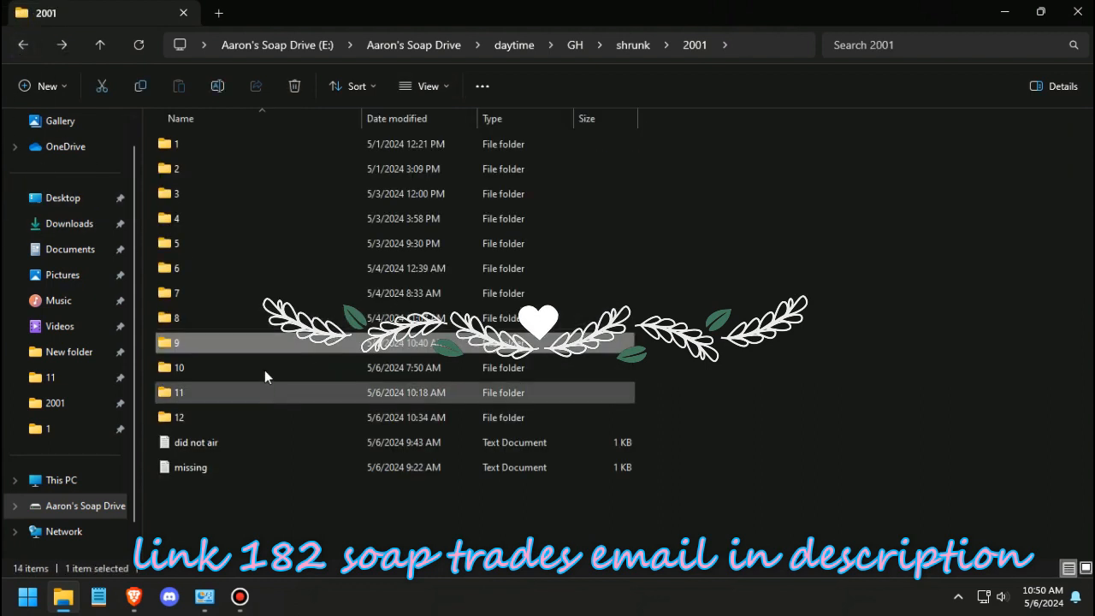
pyautogui.doubleClick(178, 366)
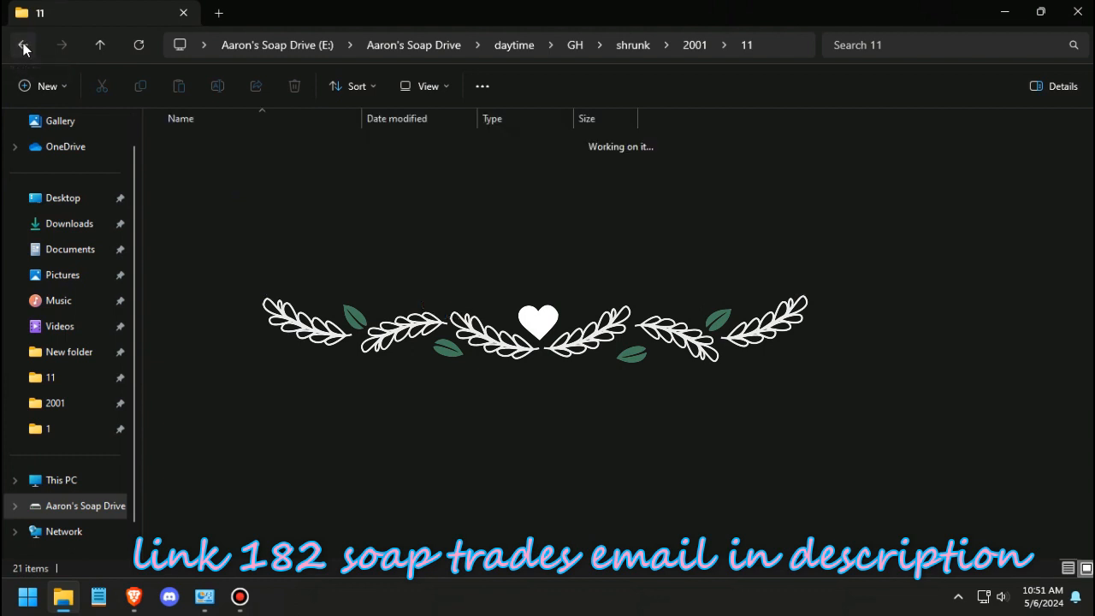
pyautogui.click(23, 44)
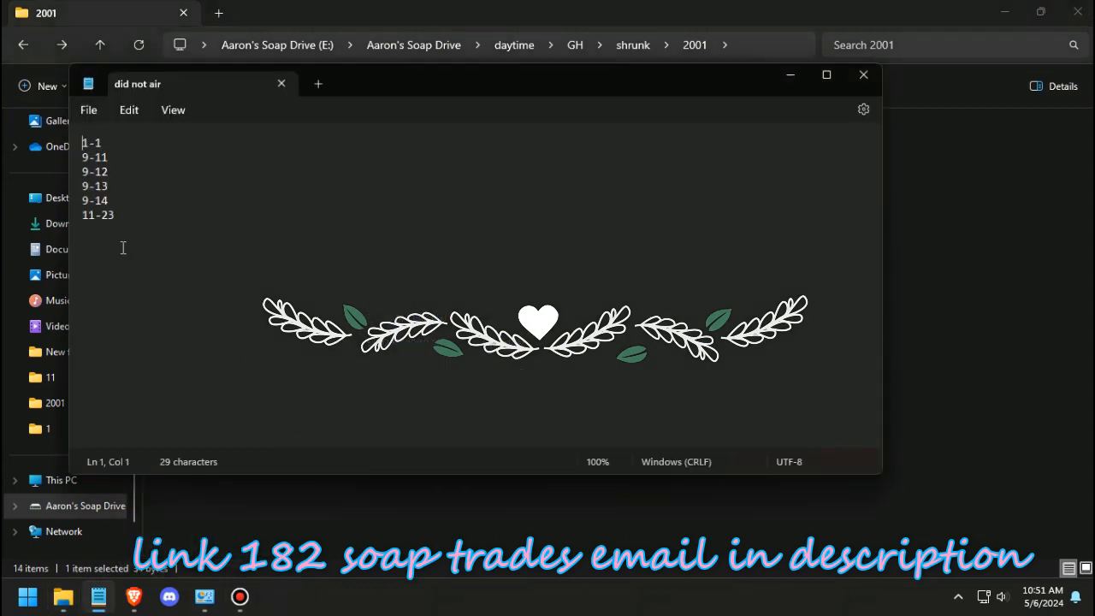
# Review the 'did not air' note, then read the 'missing' note (6-19-01, 11-20-01) and close both.
pyautogui.press('ctrl+a')
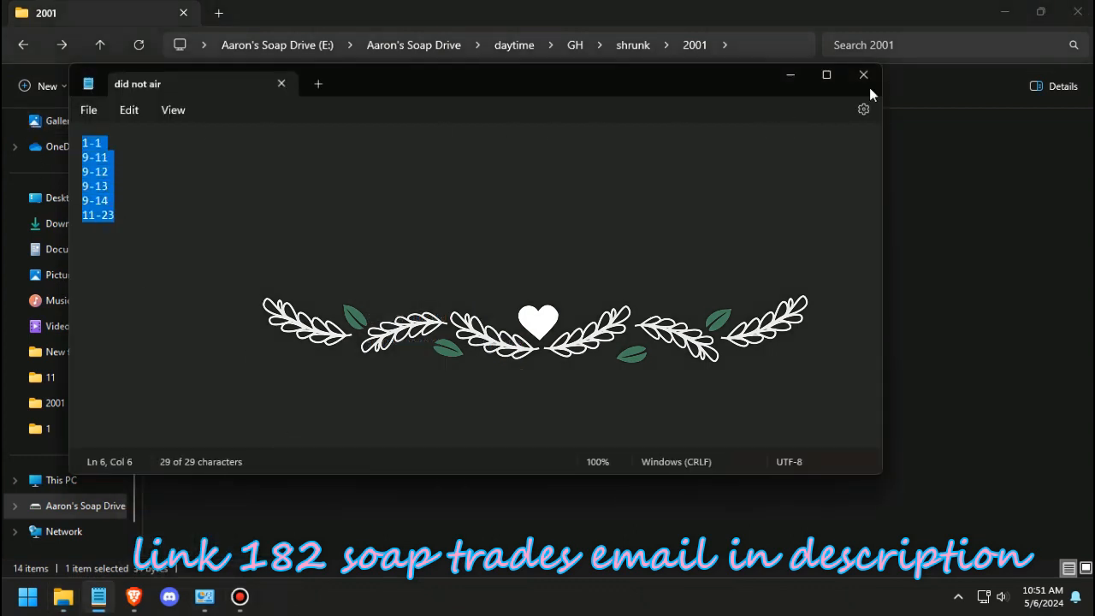
pyautogui.click(862, 75)
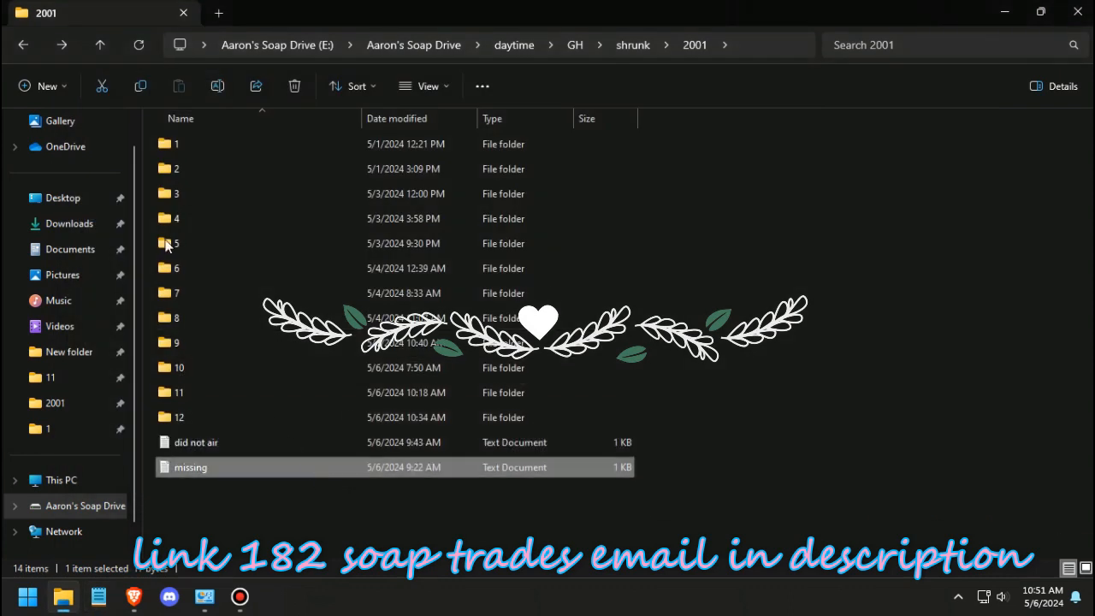
pyautogui.doubleClick(190, 467)
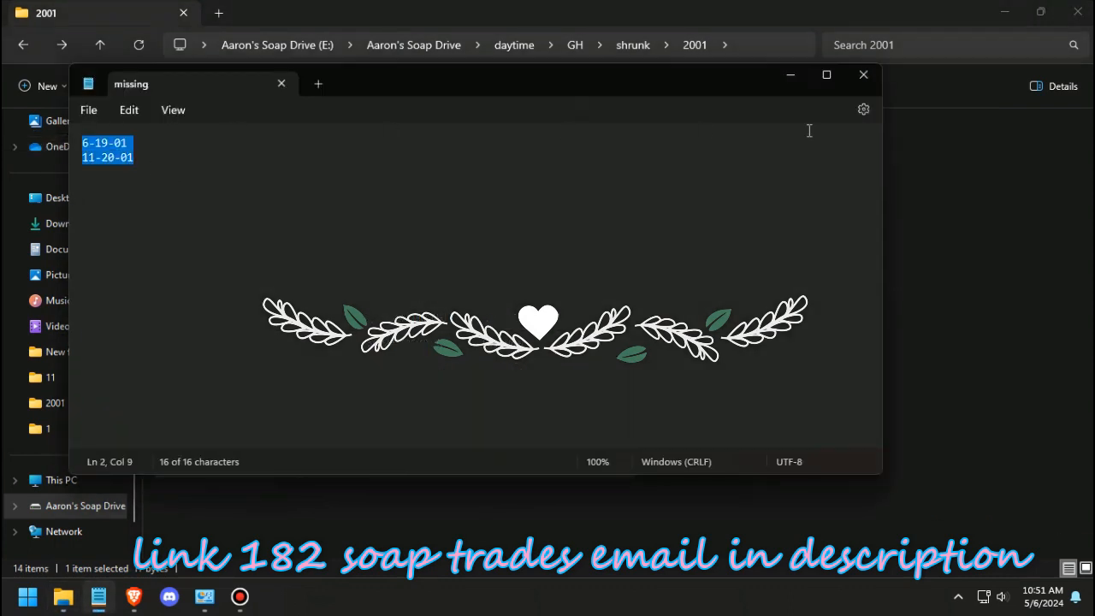
pyautogui.click(862, 75)
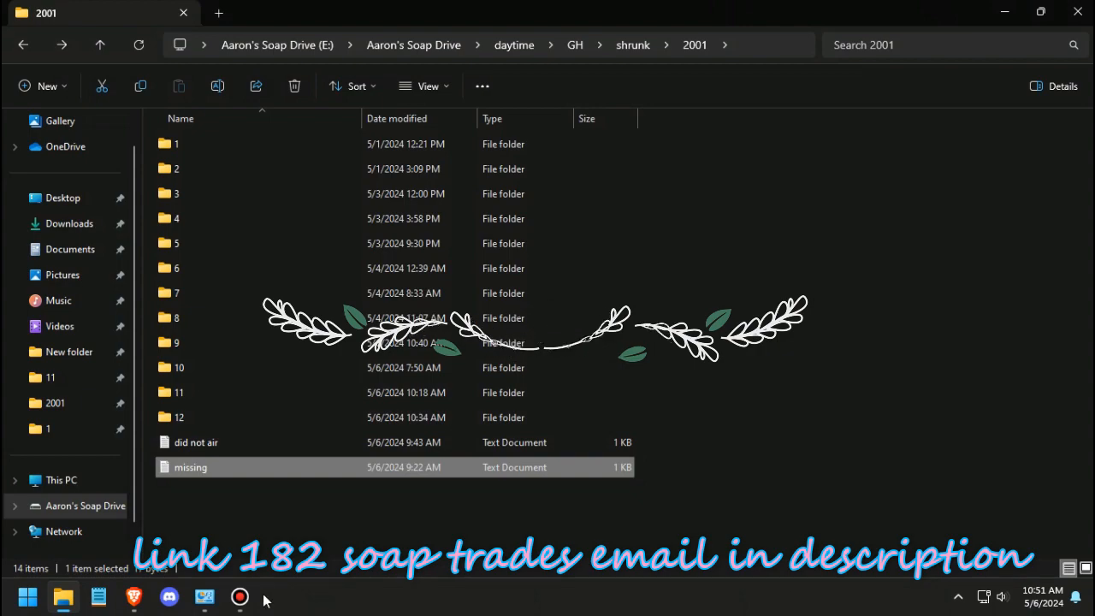